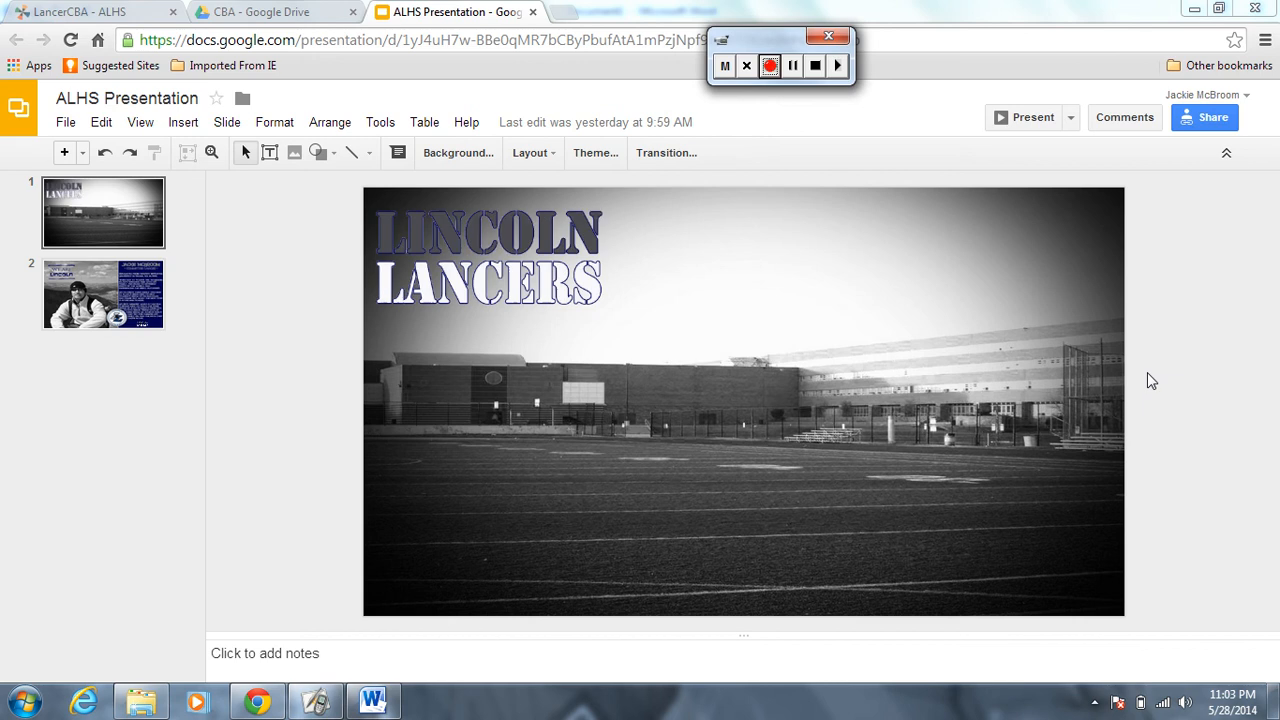
# Bring up slide 2, the teacher profile, from the filmstrip for editing.
pyautogui.click(770, 64)
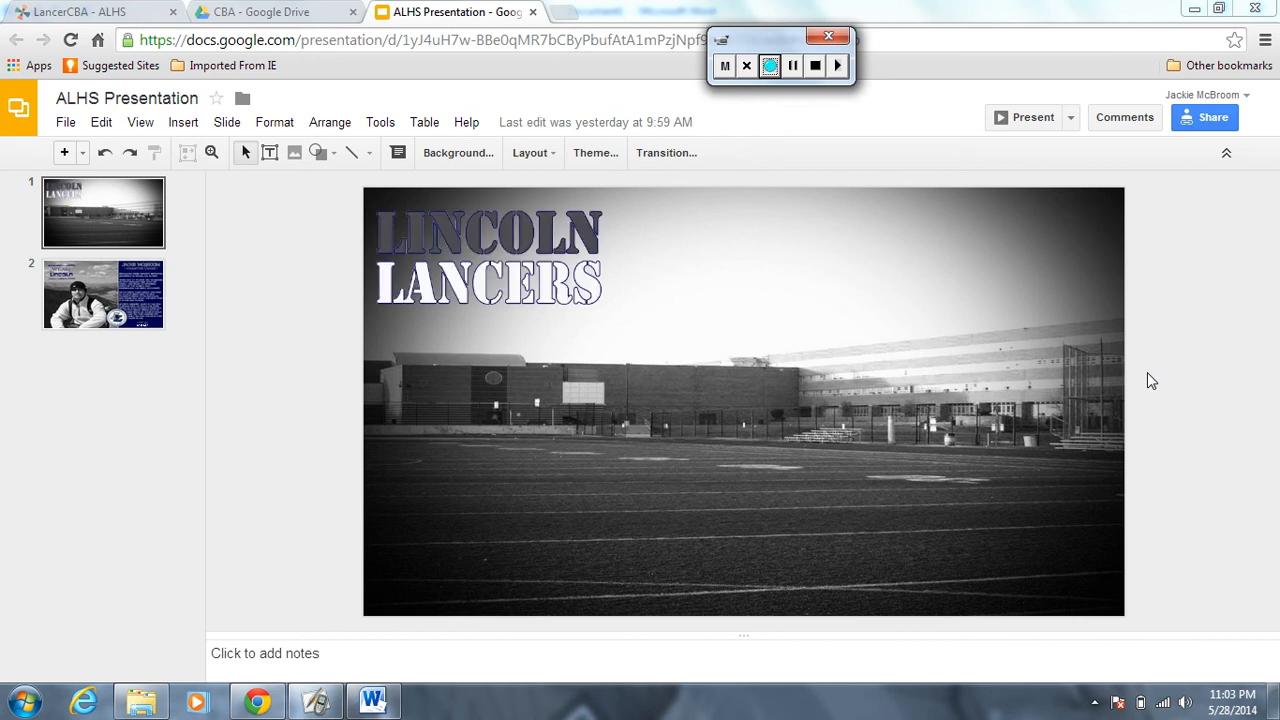
pyautogui.moveTo(248, 268)
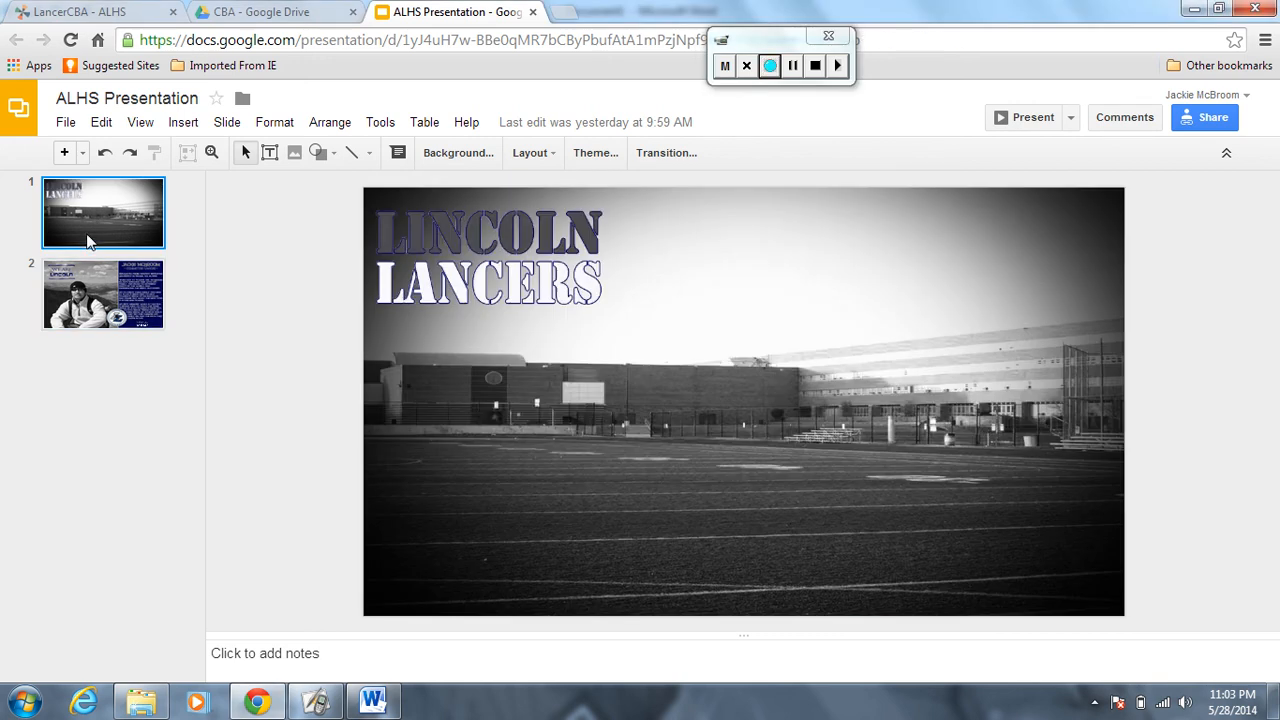
pyautogui.click(104, 292)
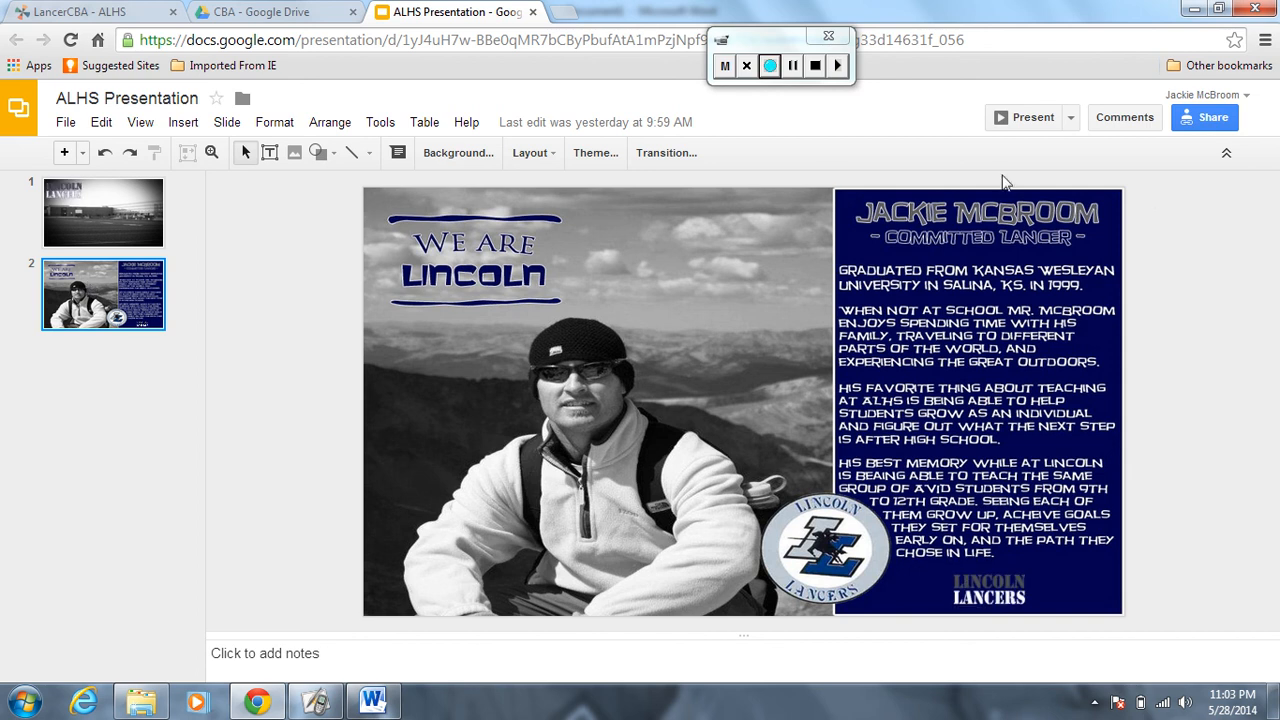
pyautogui.moveTo(1188, 196)
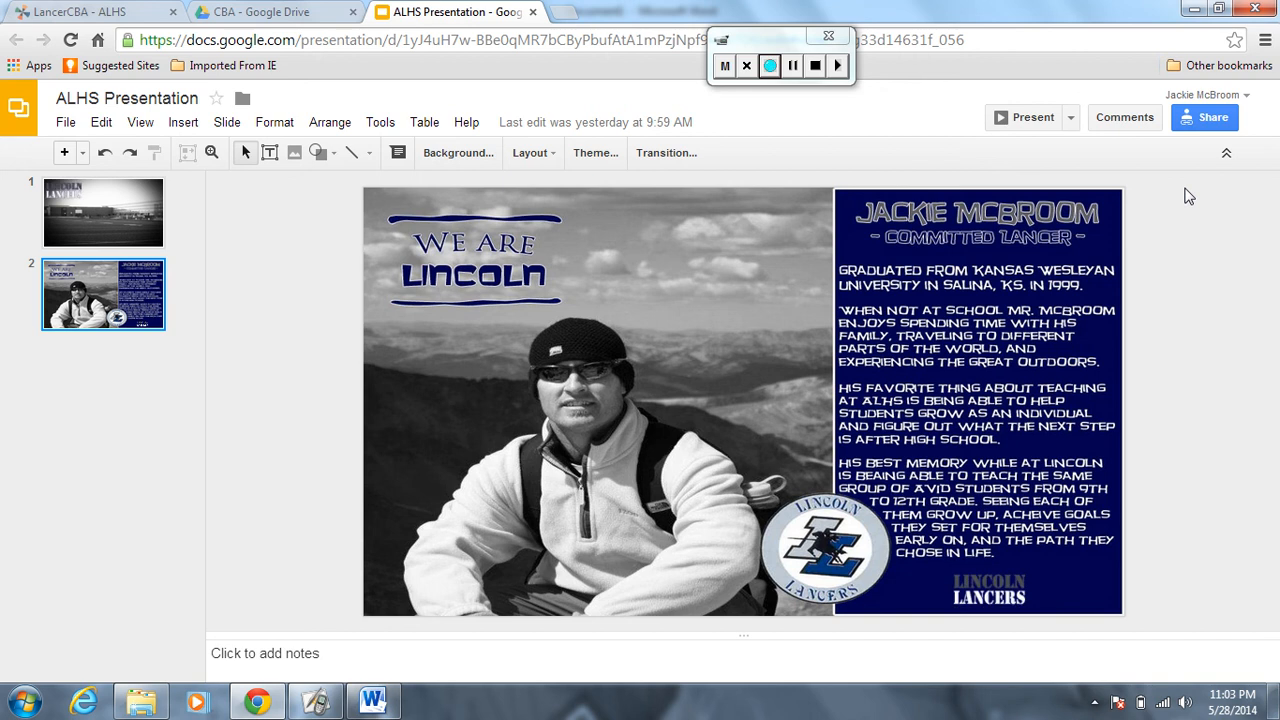
pyautogui.moveTo(1218, 116)
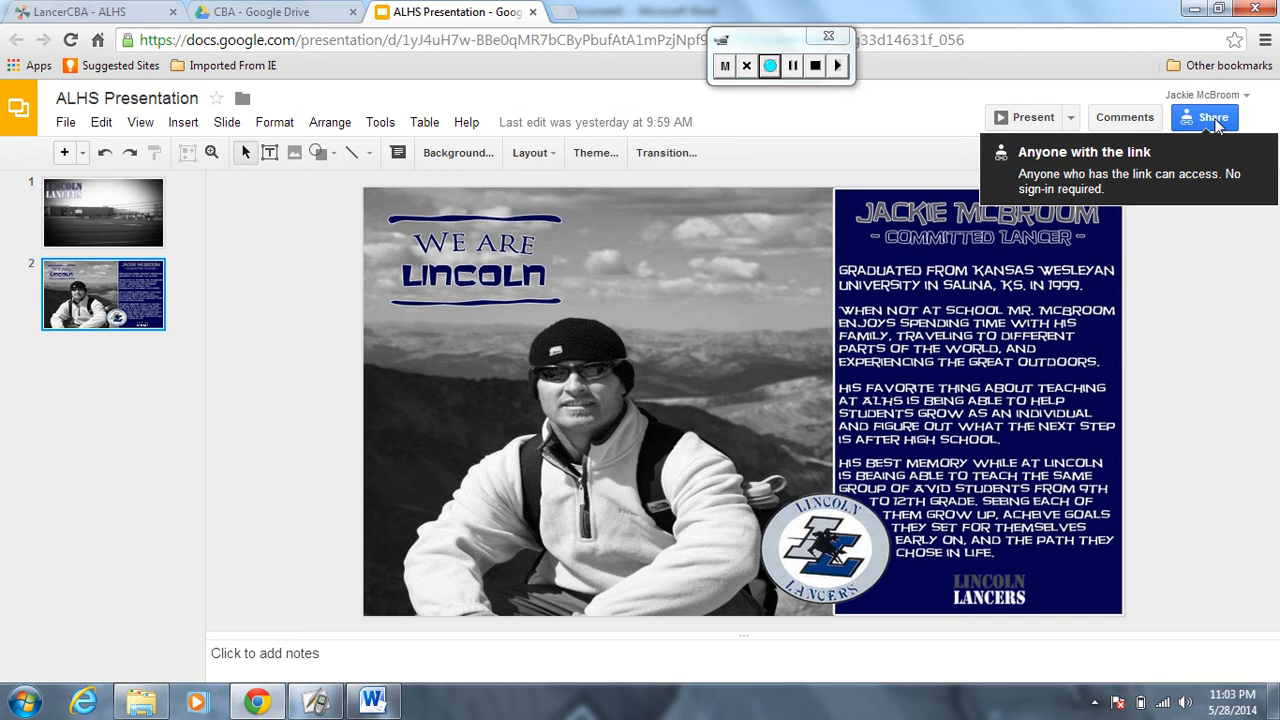
# In the sharing settings, remove the existing Can view person and save the changes.
pyautogui.click(1204, 116)
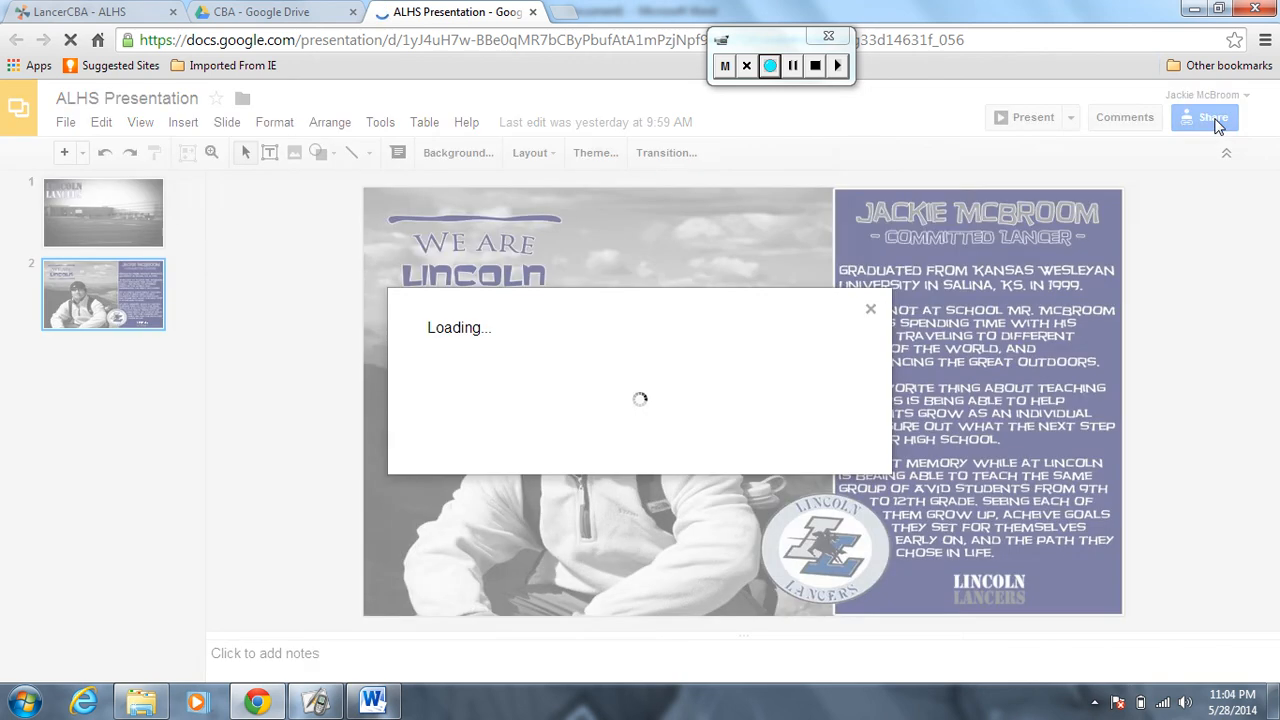
pyautogui.click(1204, 116)
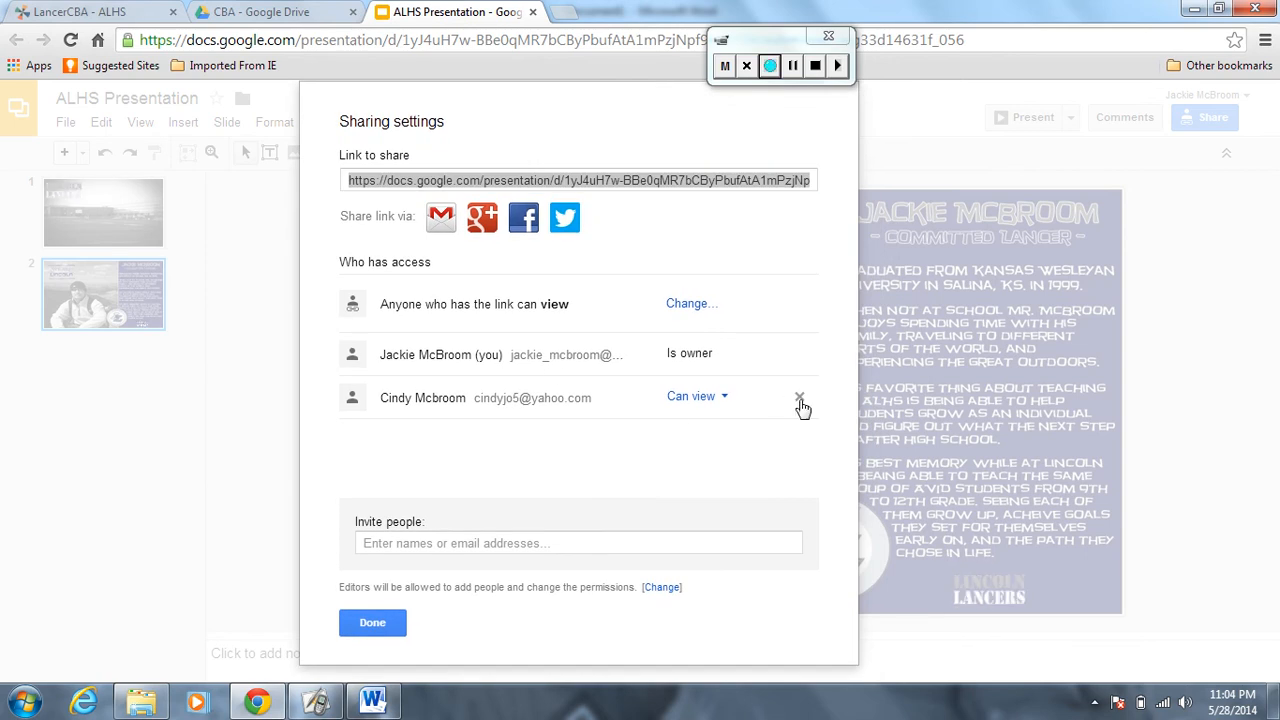
pyautogui.click(800, 398)
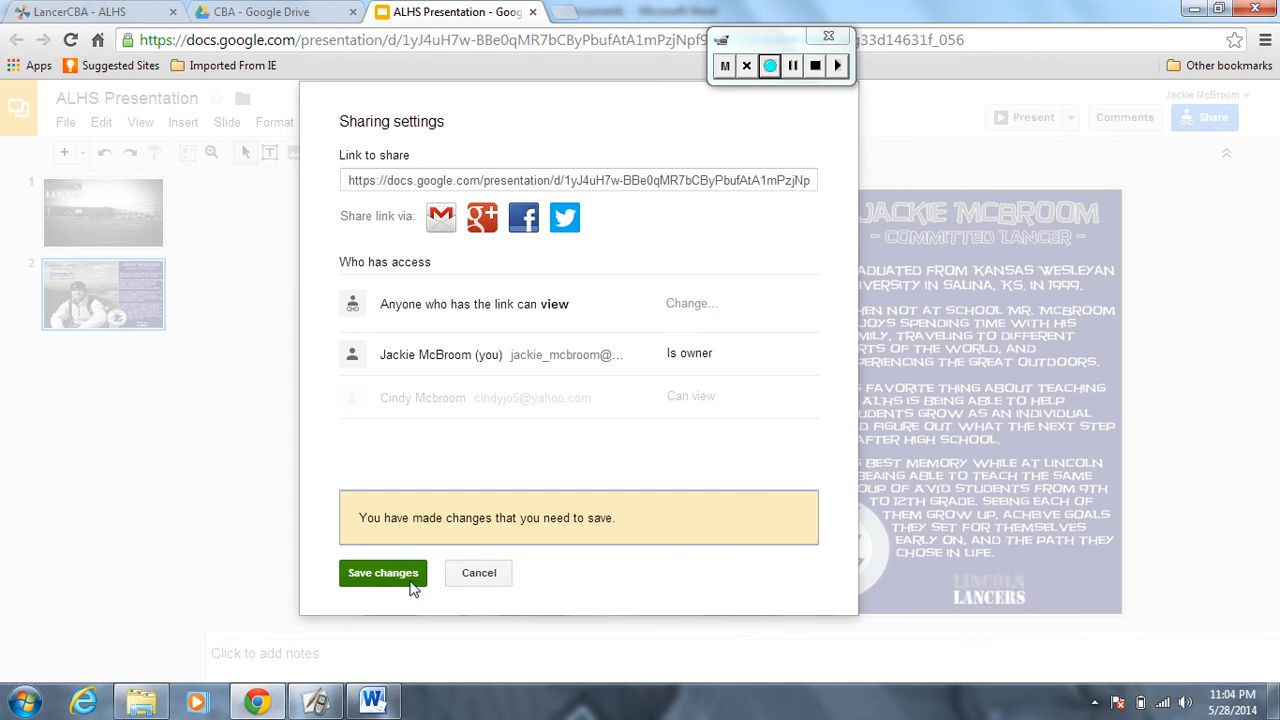
pyautogui.click(382, 572)
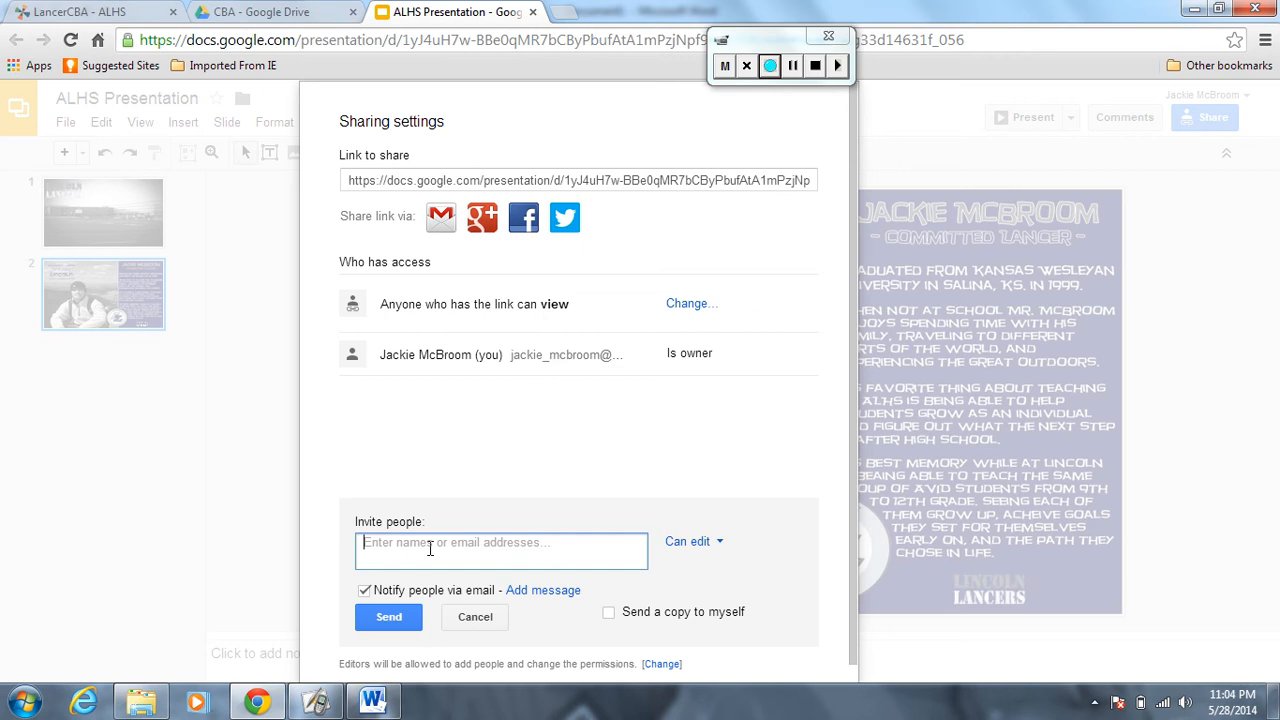
pyautogui.write('JACKIE')
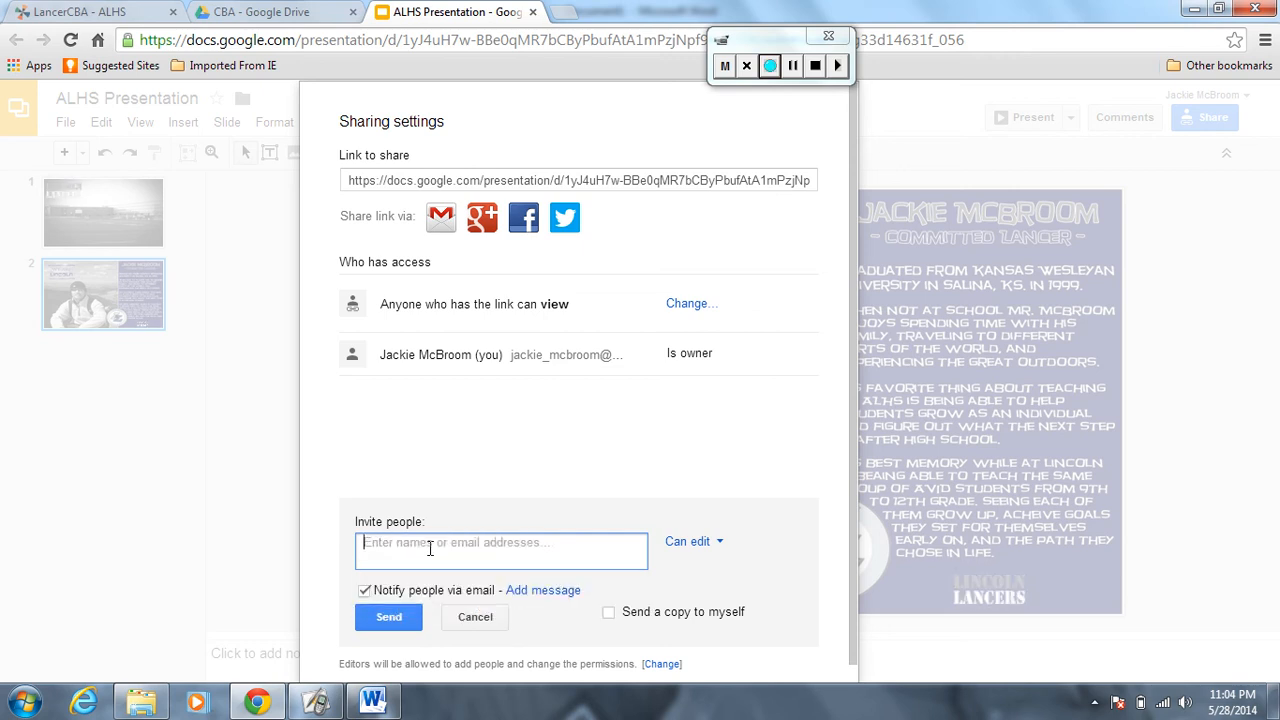
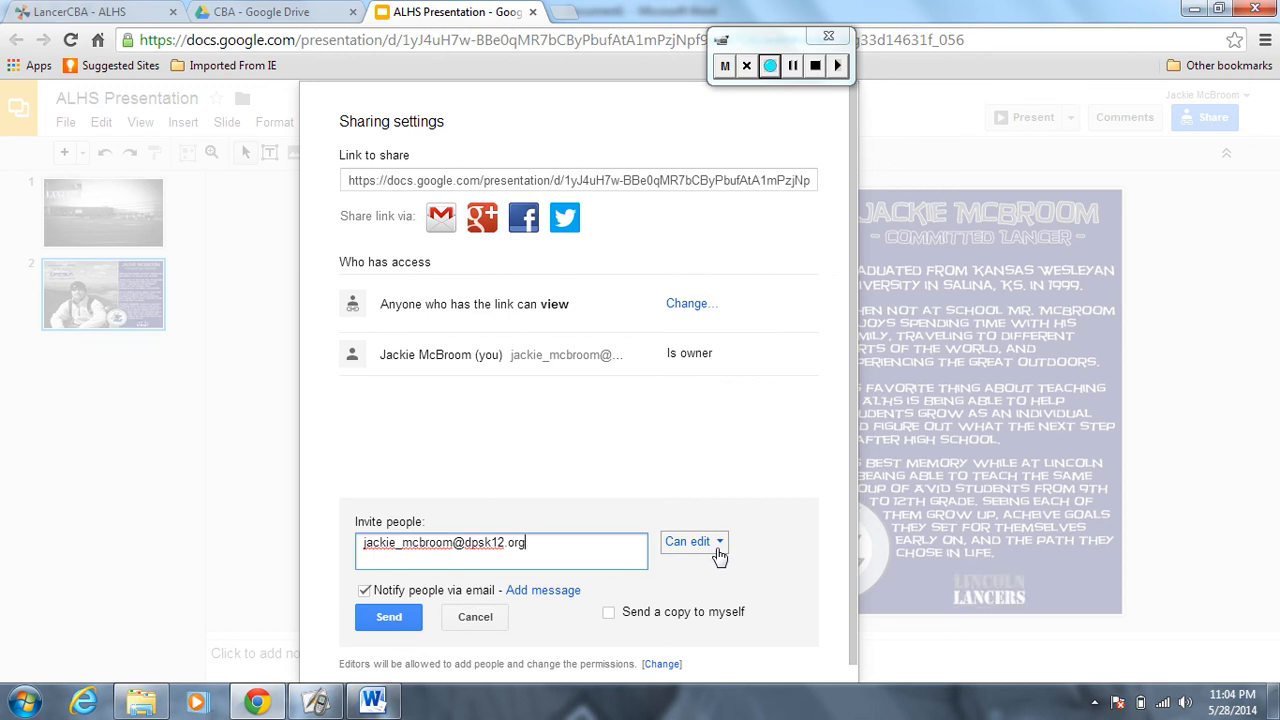
# Give the invitee Can view access and untick Notify people via email.
pyautogui.click(690, 540)
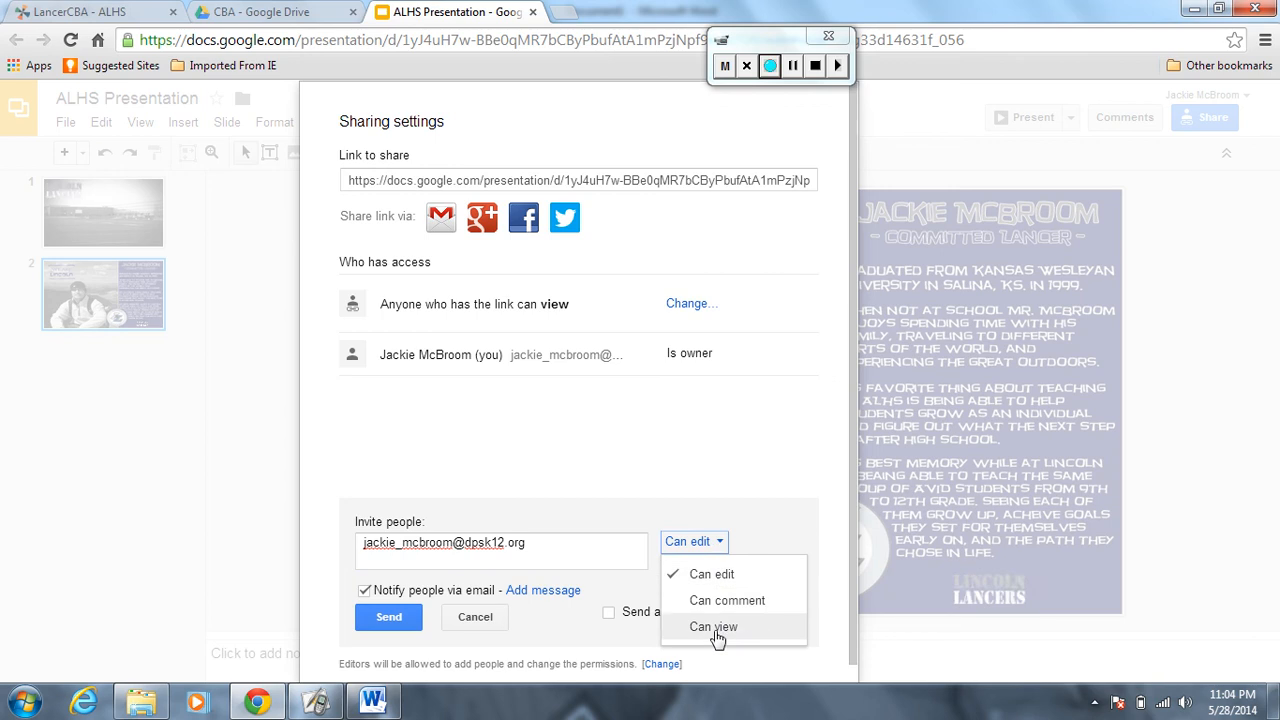
pyautogui.click(712, 628)
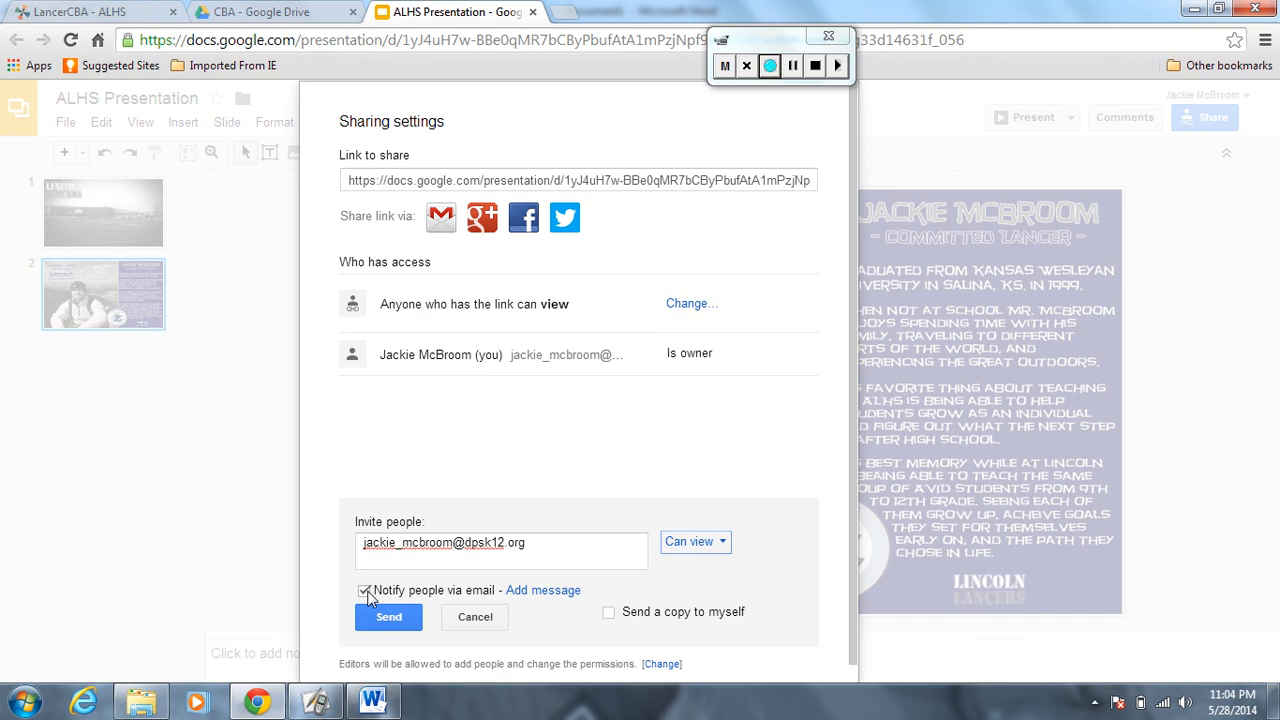
pyautogui.click(364, 590)
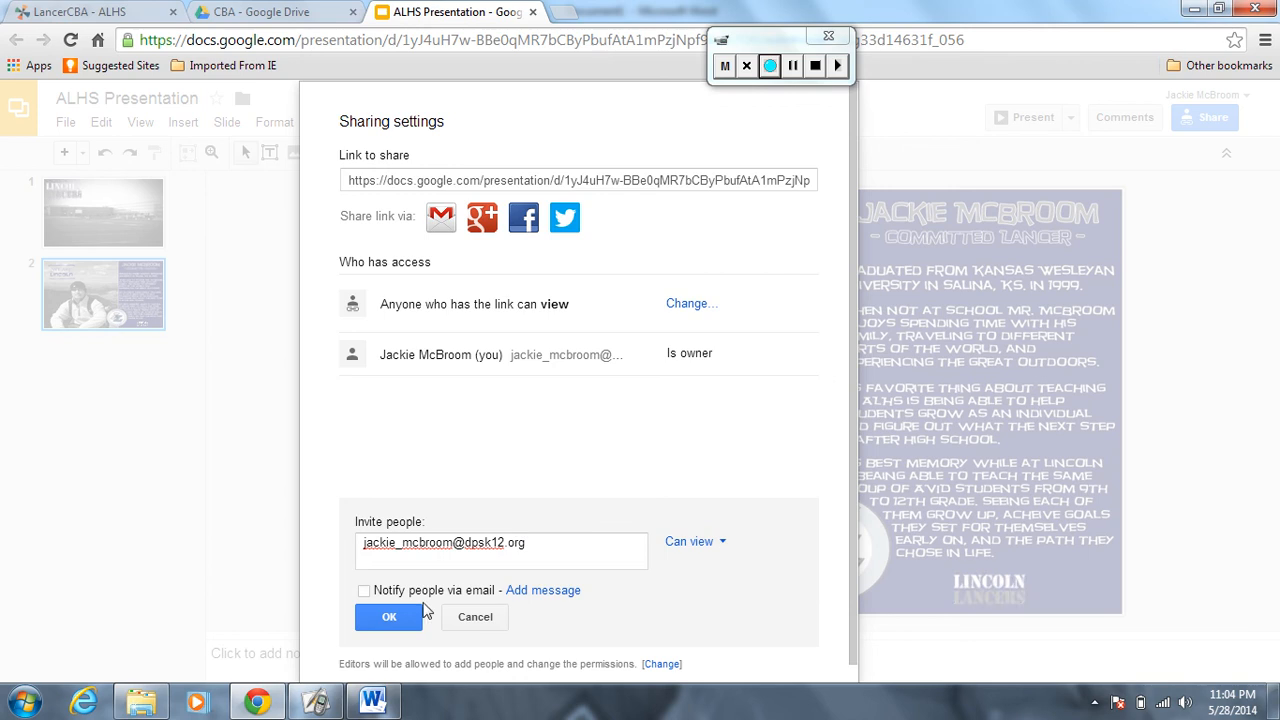
# Confirm the share and accept the Skip sending invitations? prompt.
pyautogui.click(388, 616)
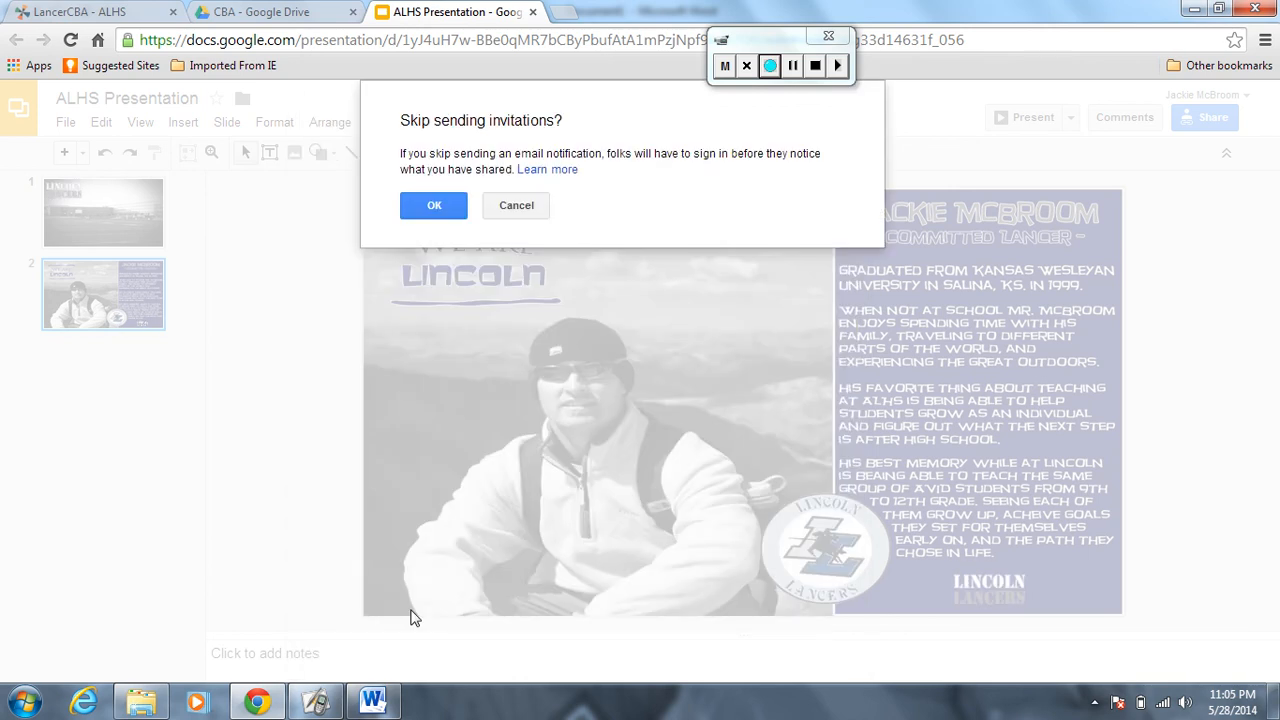
pyautogui.moveTo(600, 198)
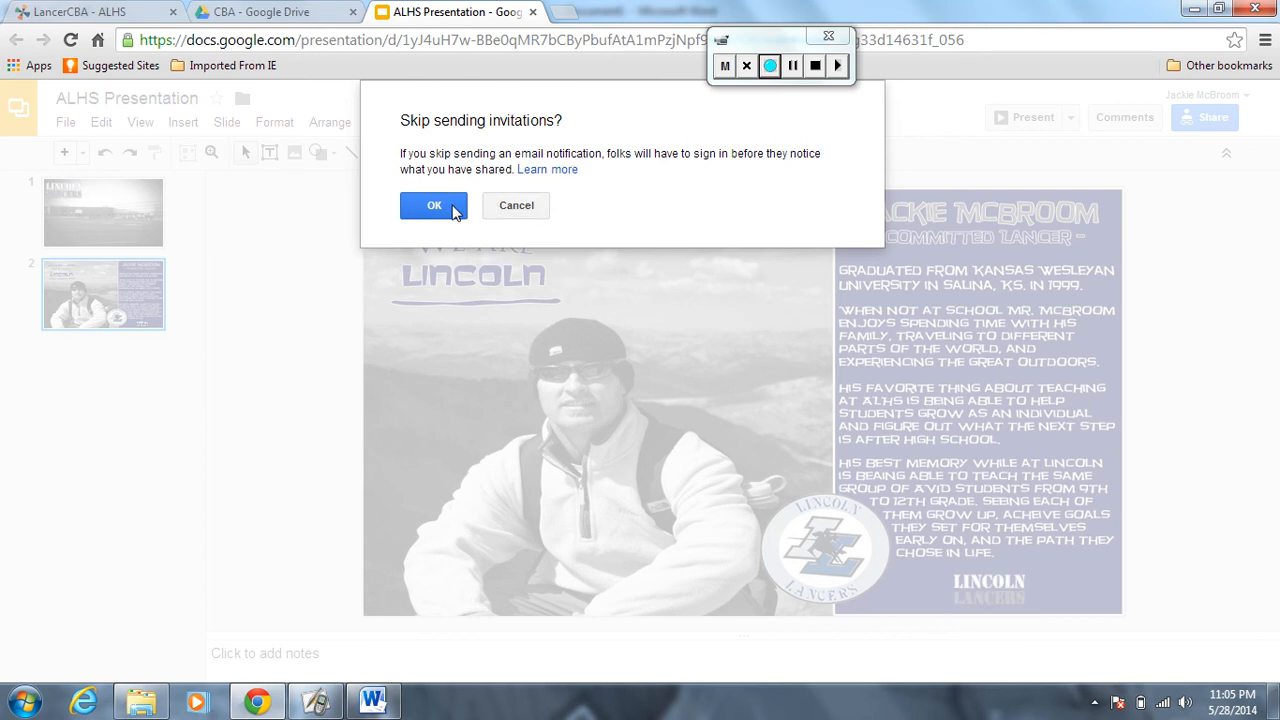
pyautogui.click(434, 204)
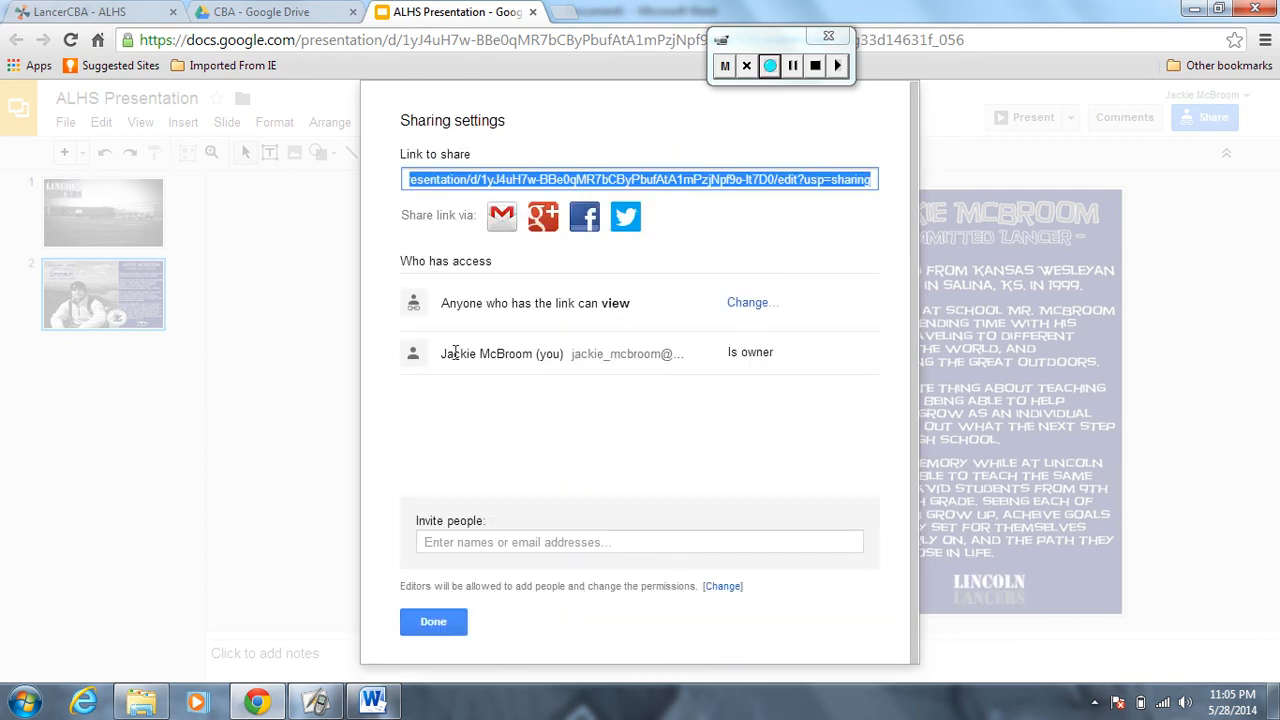
pyautogui.moveTo(518, 432)
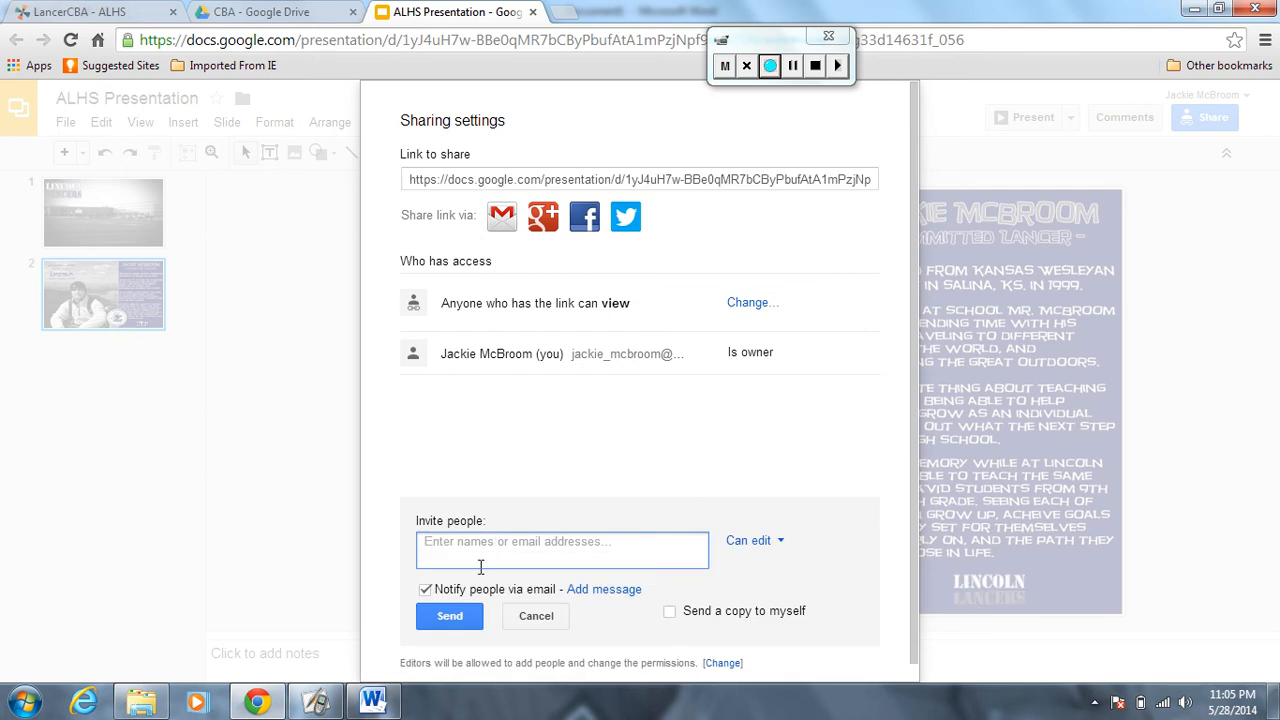
pyautogui.click(372, 700)
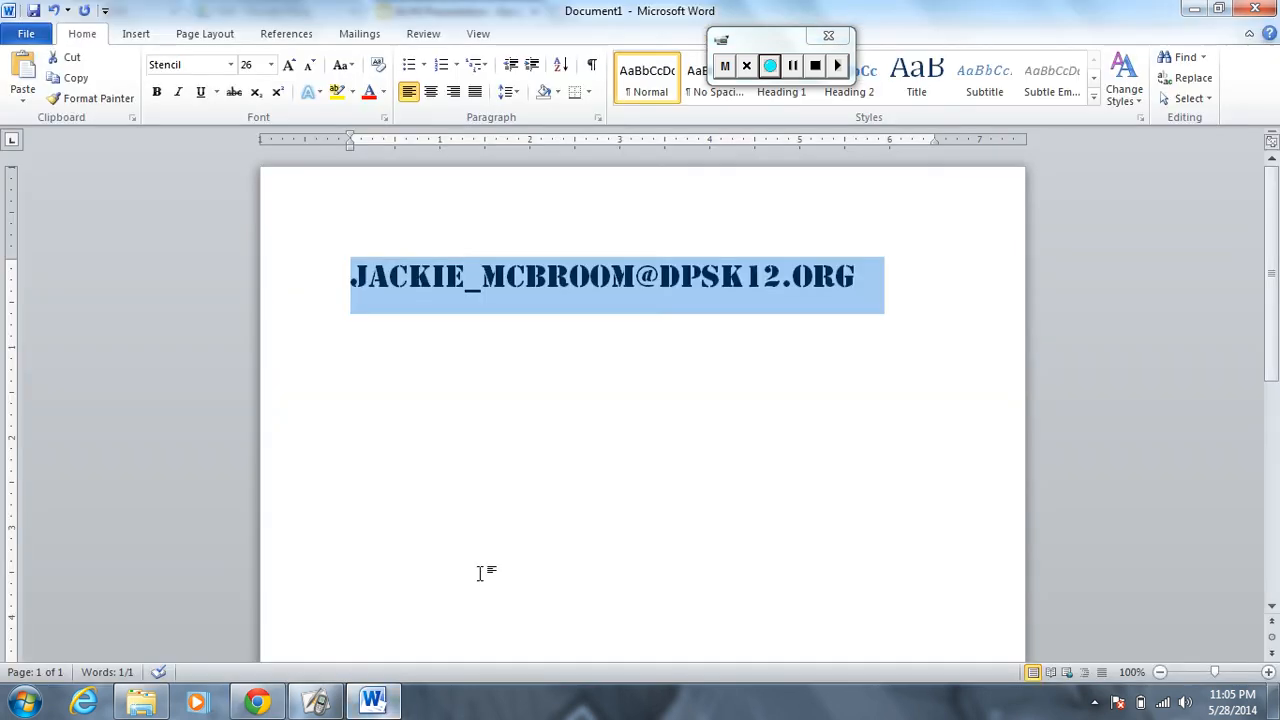
pyautogui.click(932, 288)
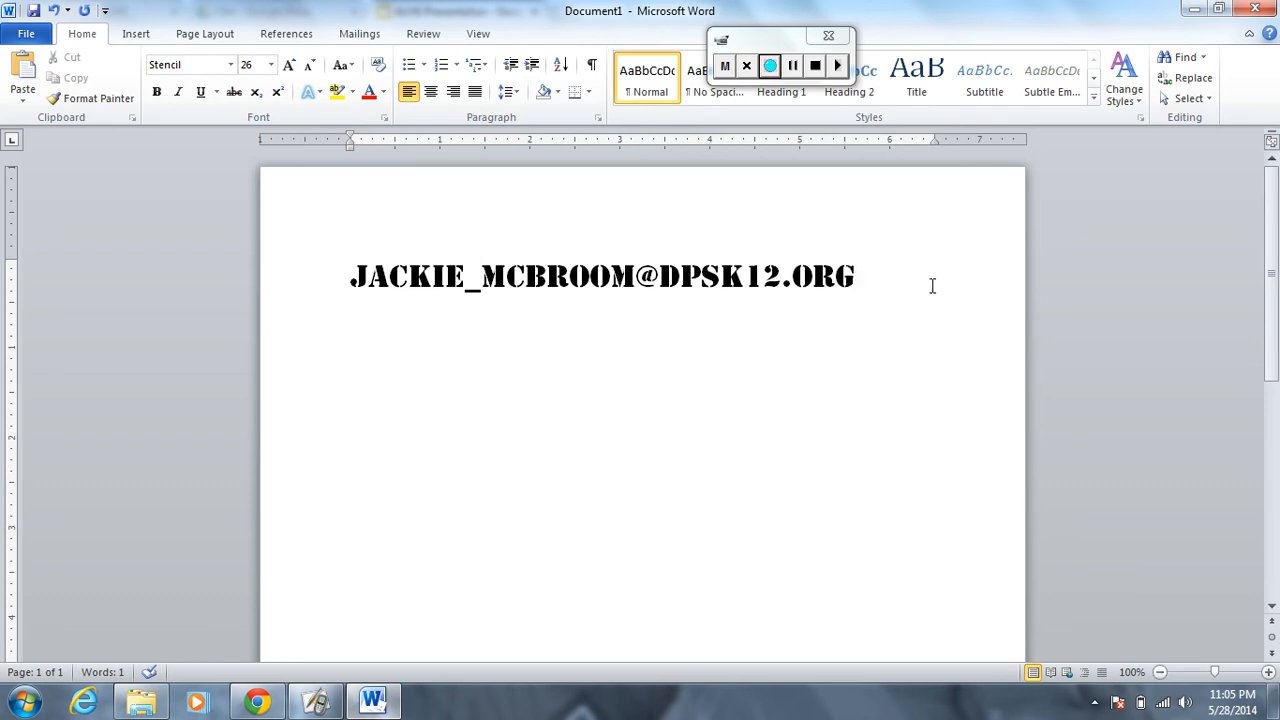
pyautogui.click(856, 276)
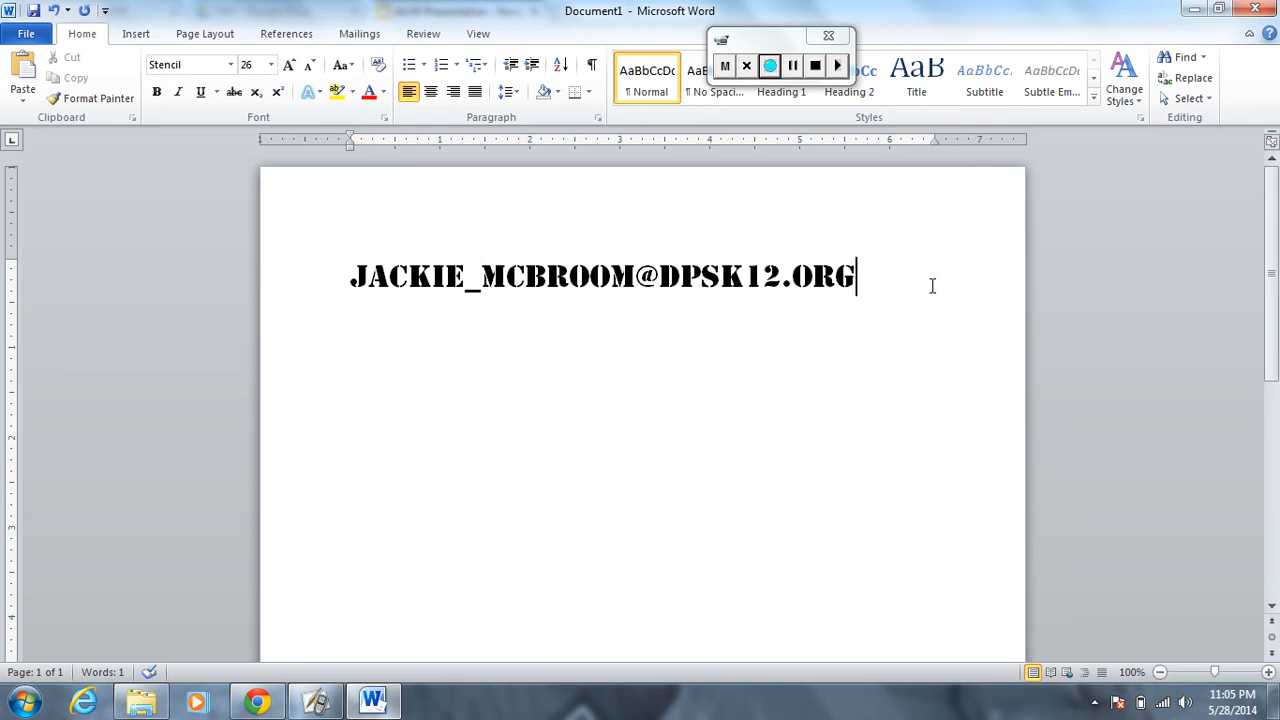
pyautogui.moveTo(578, 558)
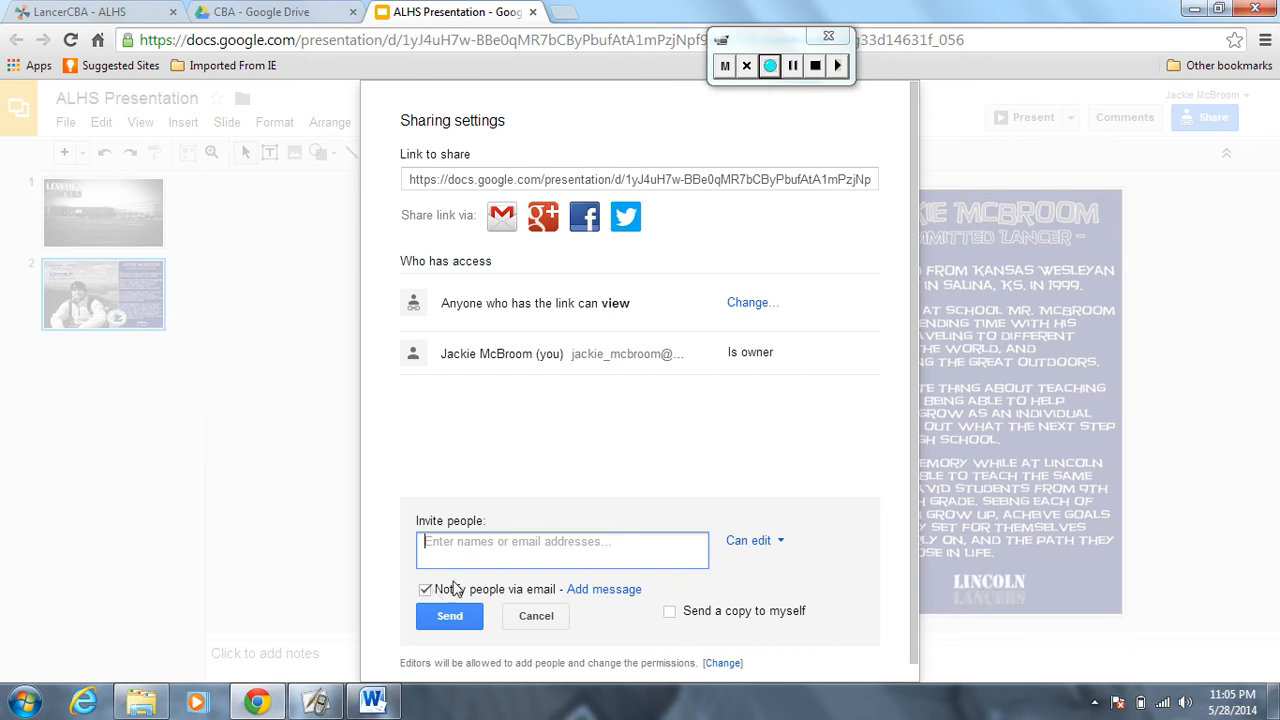
# Switch the invitee access dropdown beside Invite people from Can edit to Can view.
pyautogui.click(756, 540)
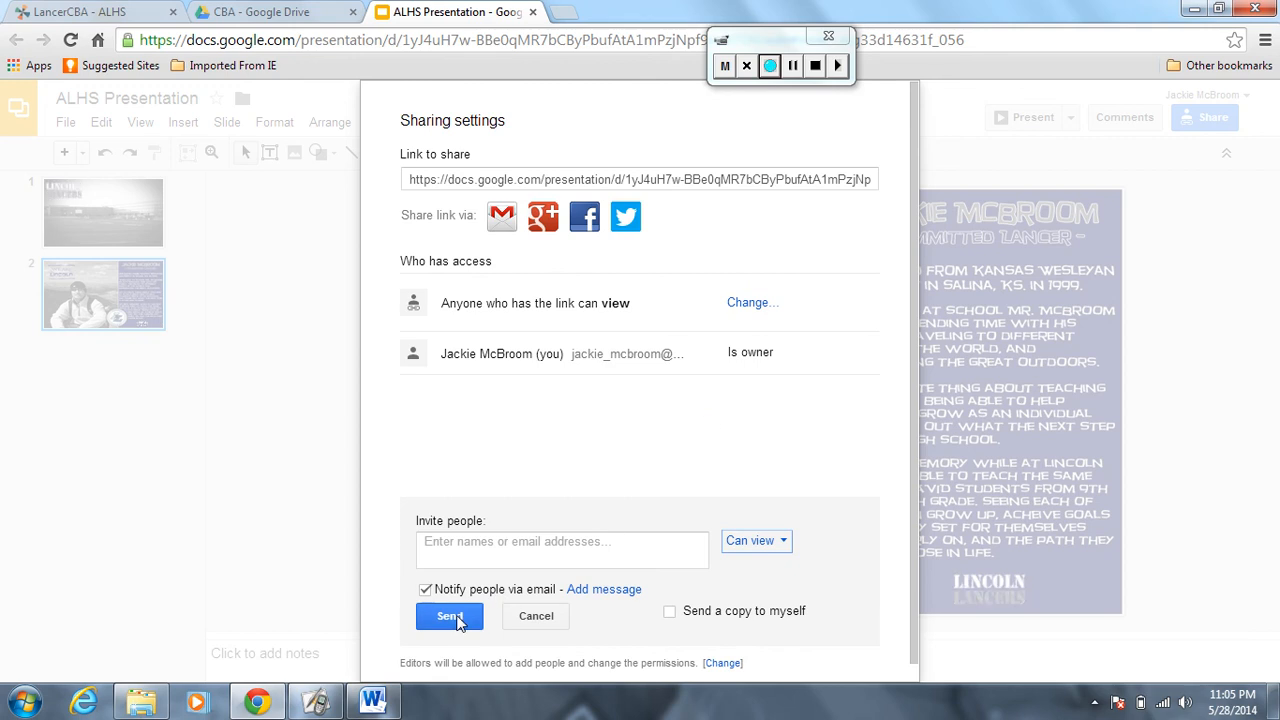
pyautogui.moveTo(574, 442)
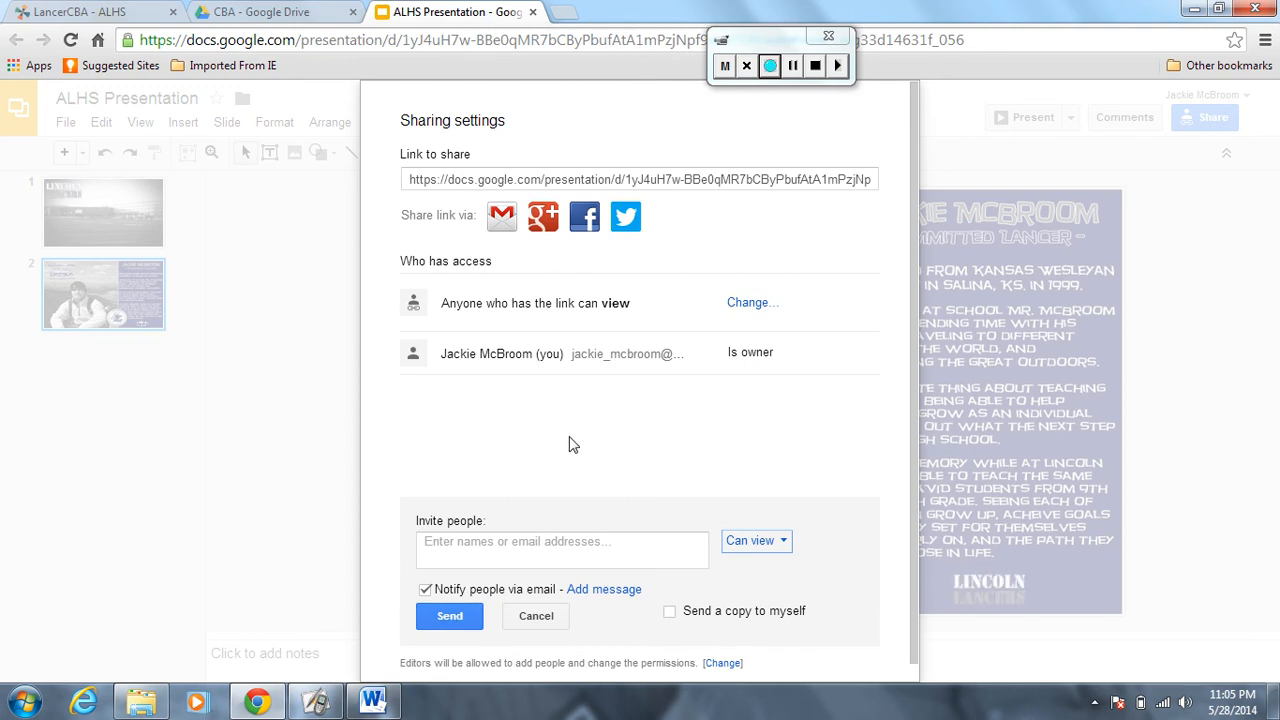
pyautogui.moveTo(700, 264)
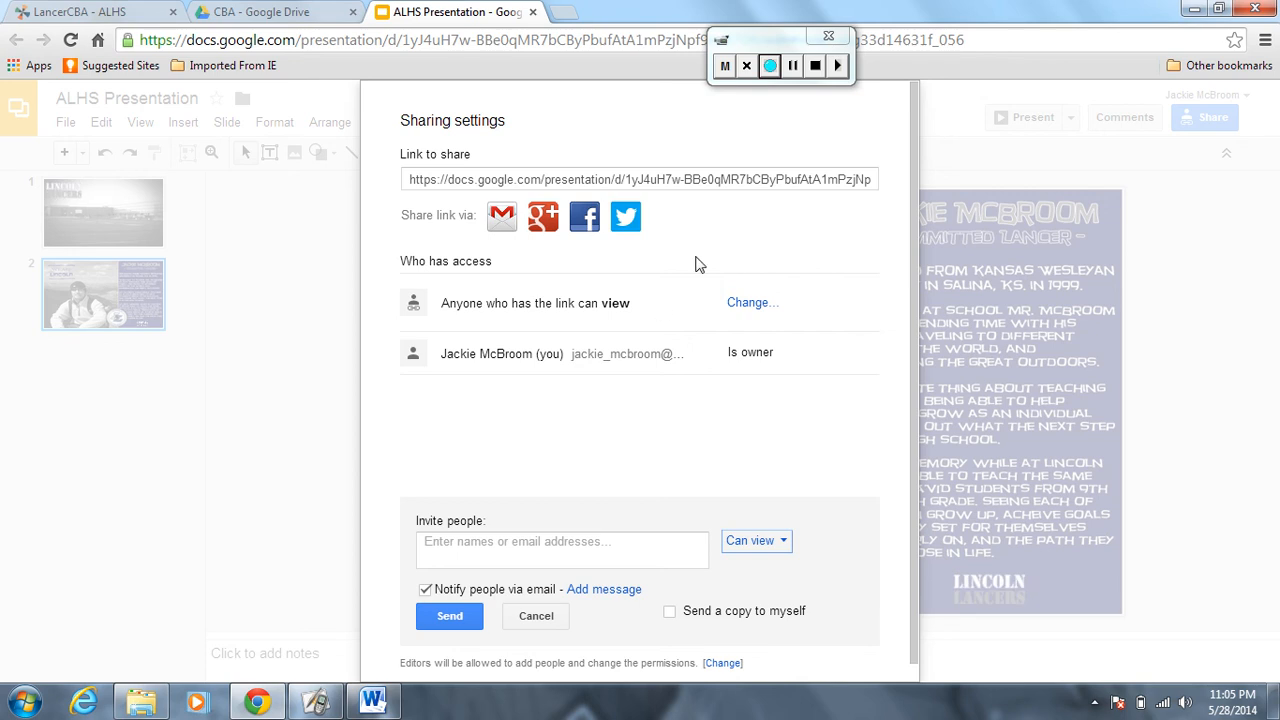
pyautogui.moveTo(740, 218)
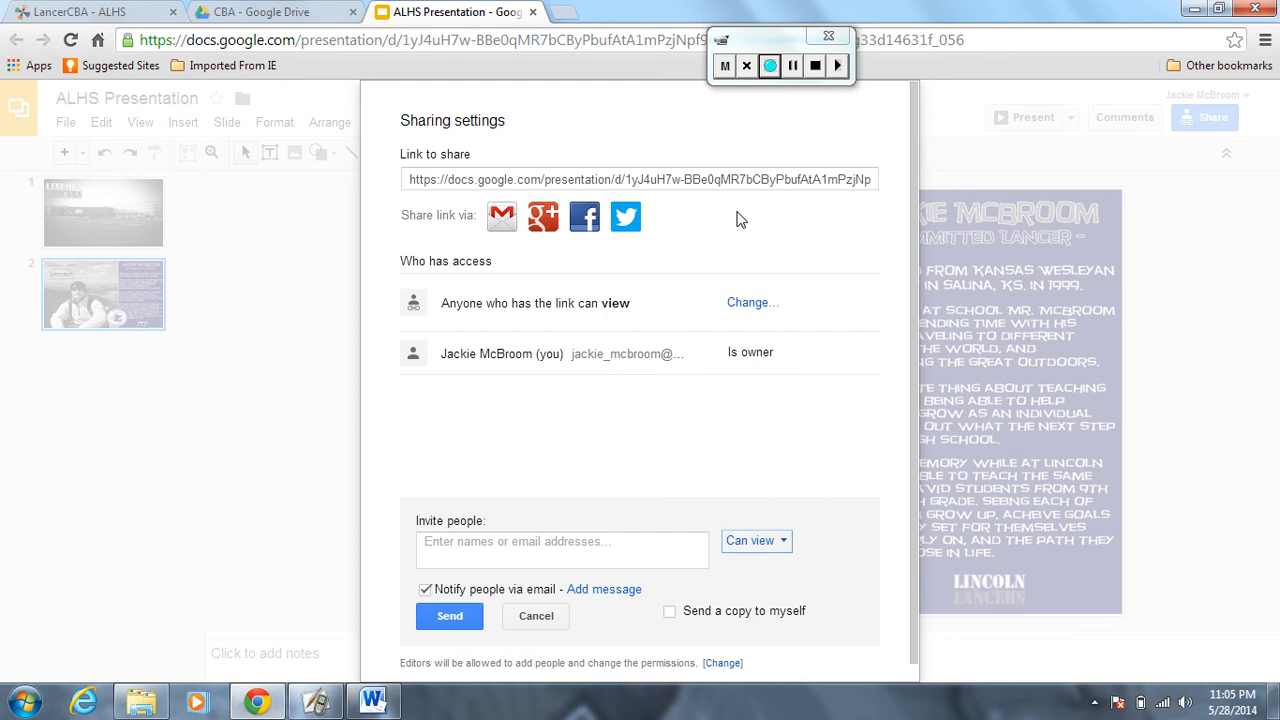
pyautogui.moveTo(820, 78)
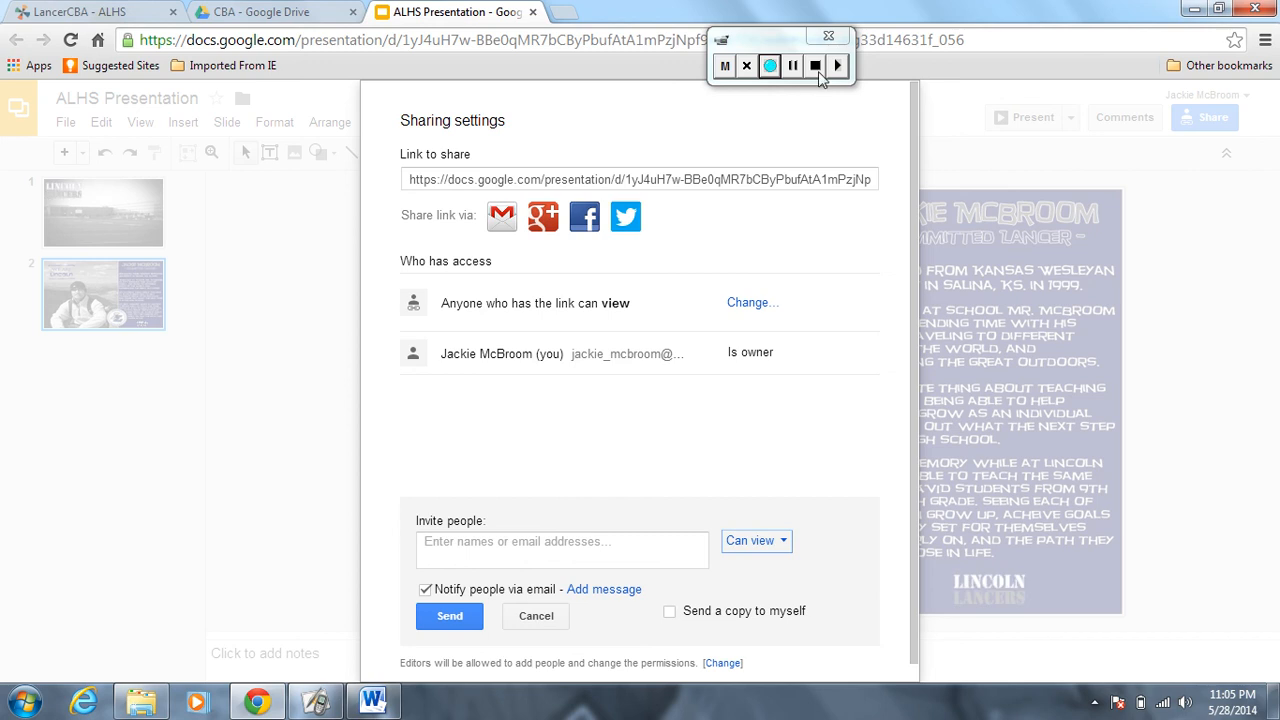